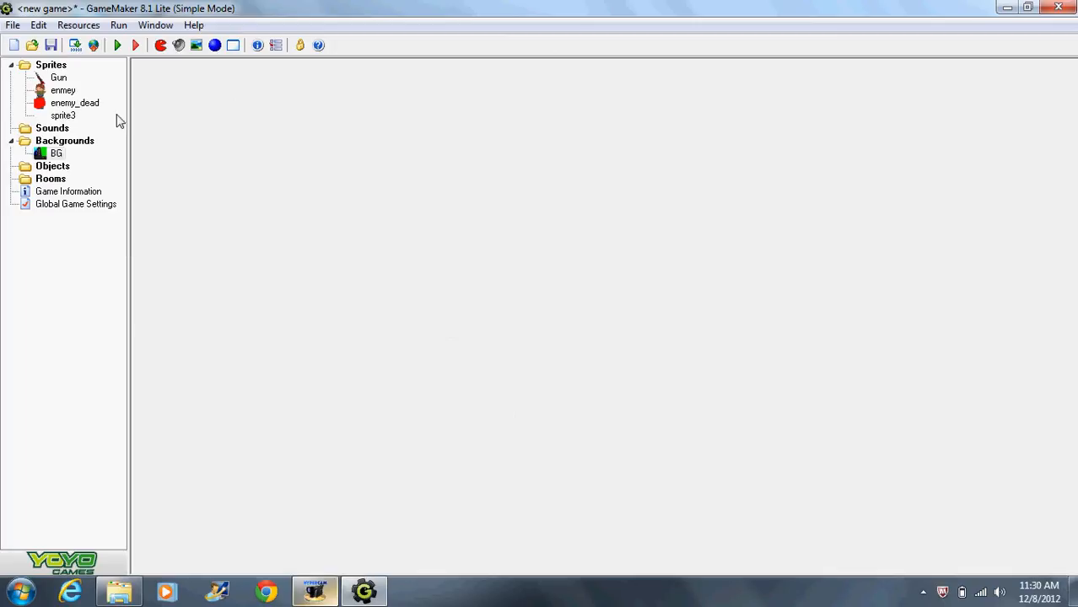
{"action": "mouse_move", "coordinate": [405, 250]}
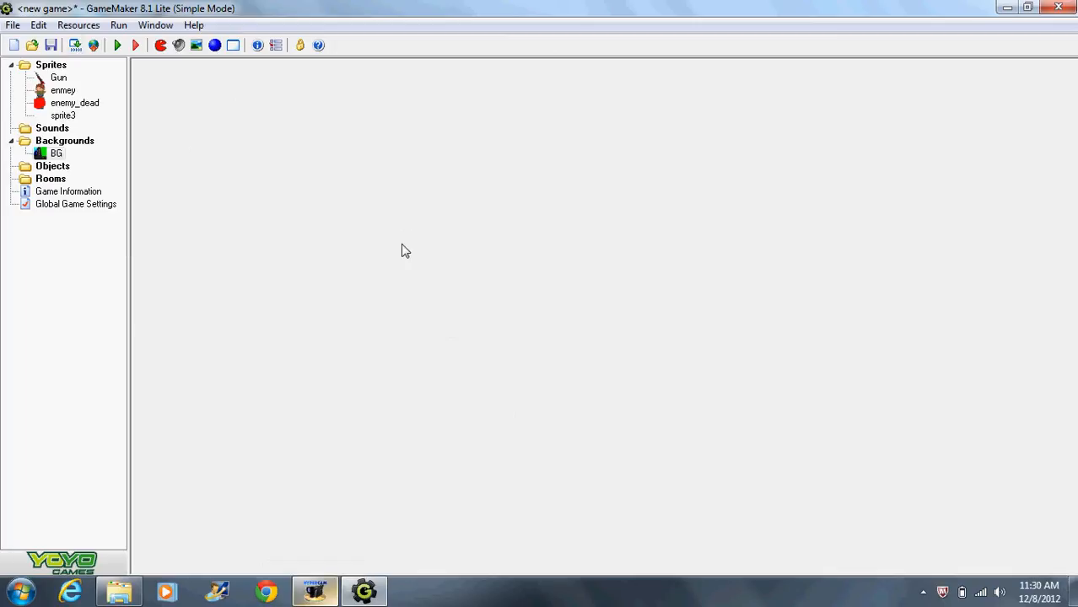
{"action": "mouse_move", "coordinate": [334, 253]}
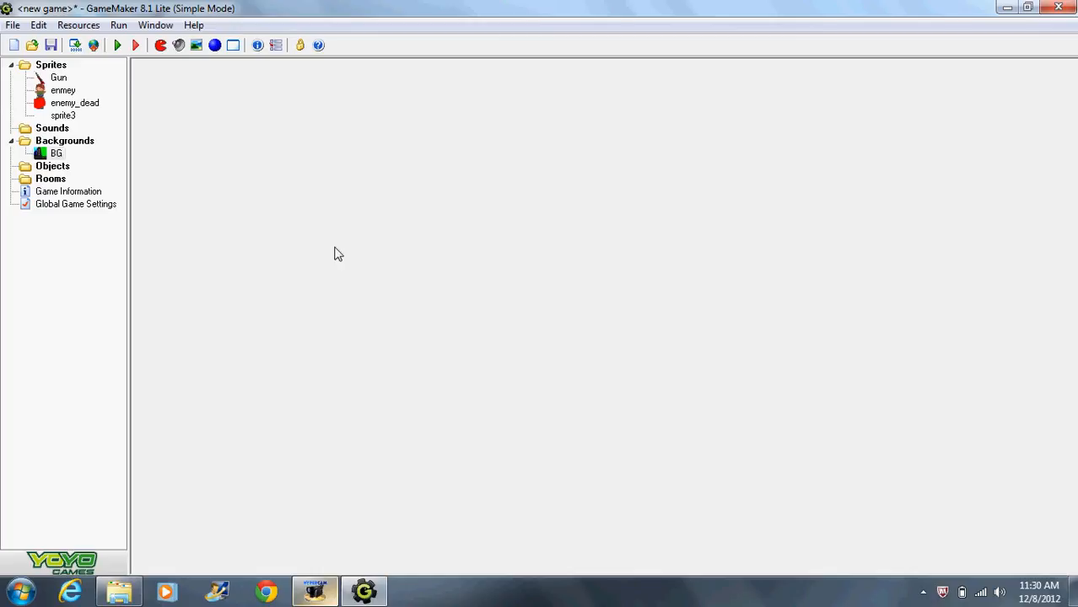
{"action": "mouse_move", "coordinate": [223, 216]}
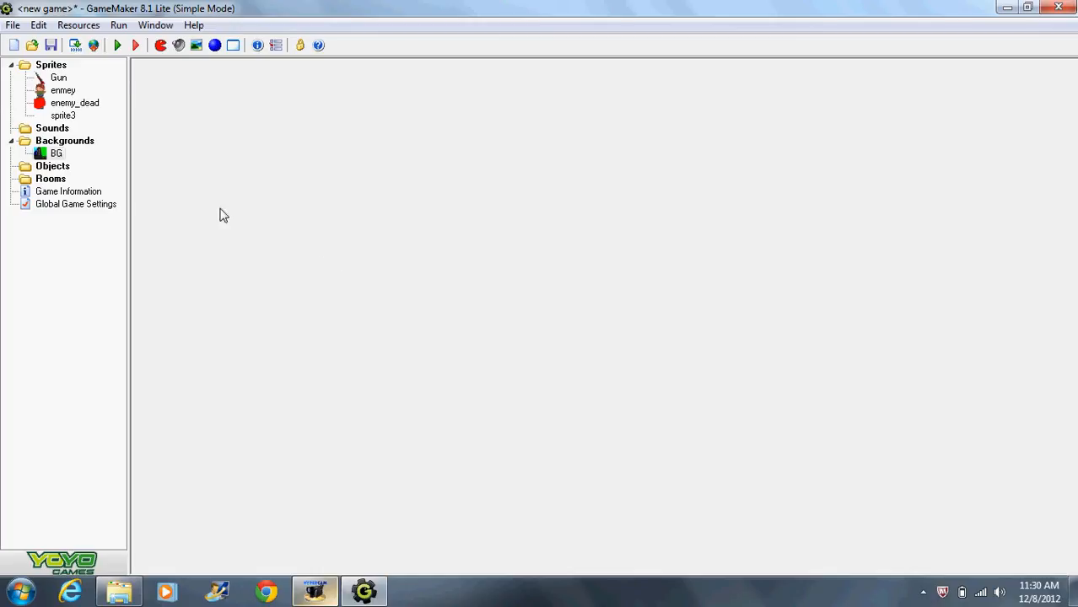
Create a Gun object with the Gun sprite whose Step event jumps to mouse_x each step
{"action": "left_click", "coordinate": [214, 43]}
{"action": "type", "text": "Gun"}
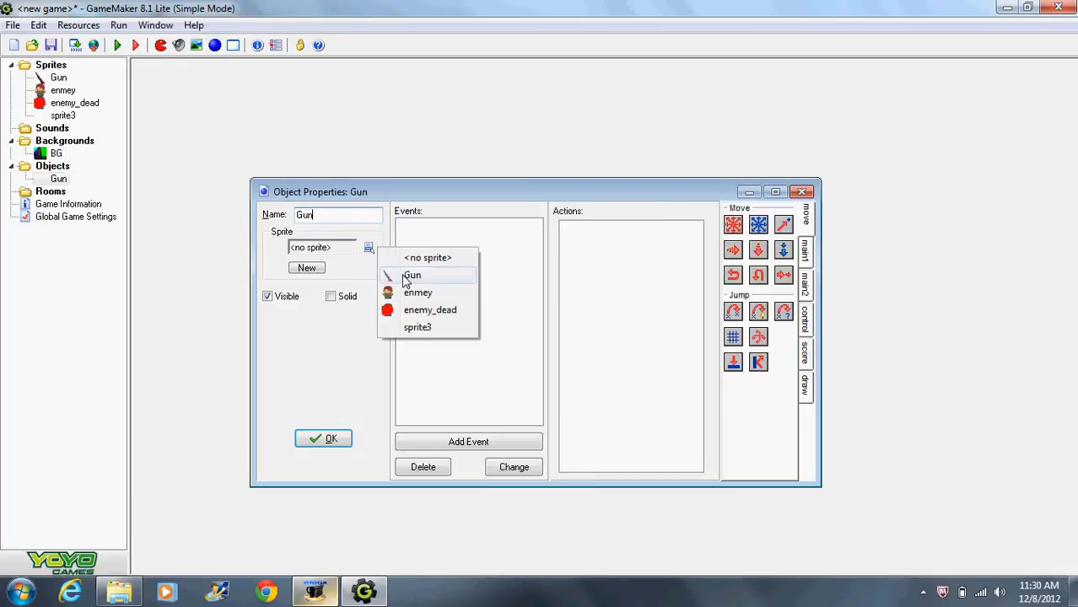
{"action": "left_click", "coordinate": [469, 442]}
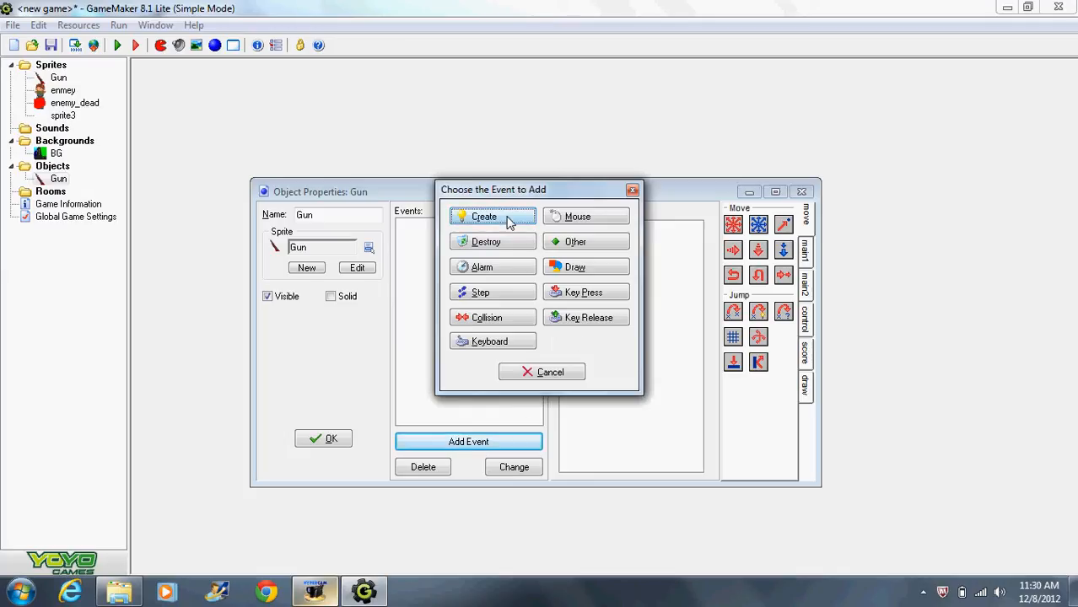
{"action": "left_click", "coordinate": [492, 292]}
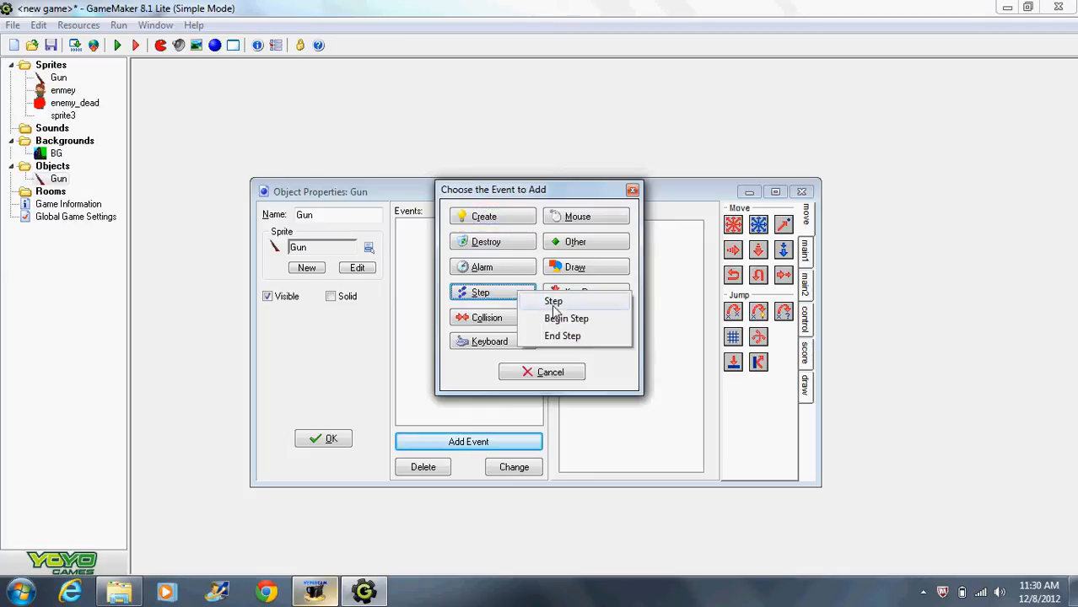
{"action": "left_click", "coordinate": [553, 301]}
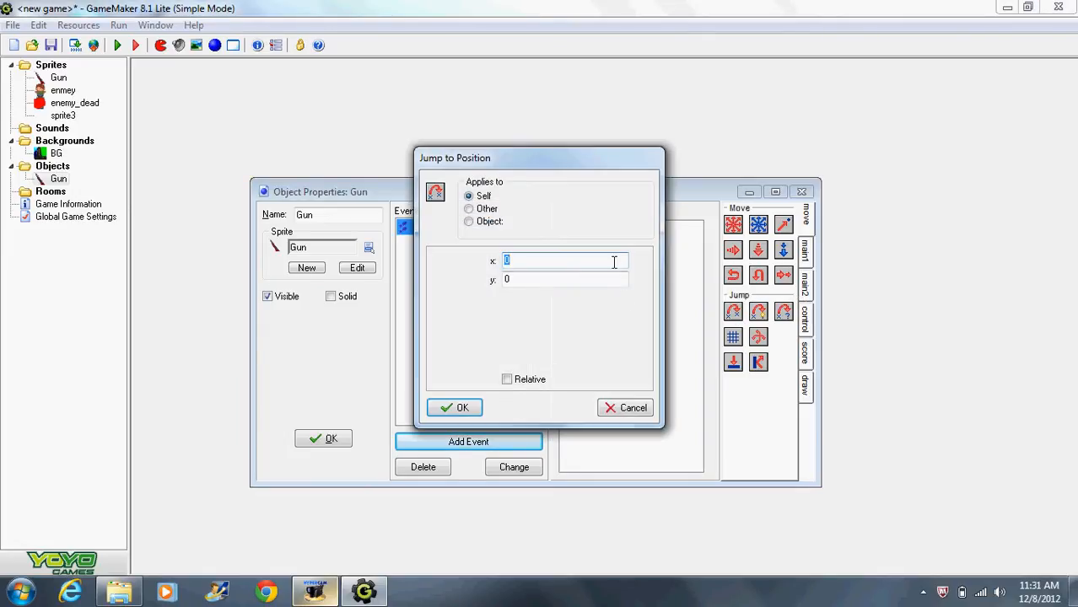
{"action": "type", "text": "mouse"}
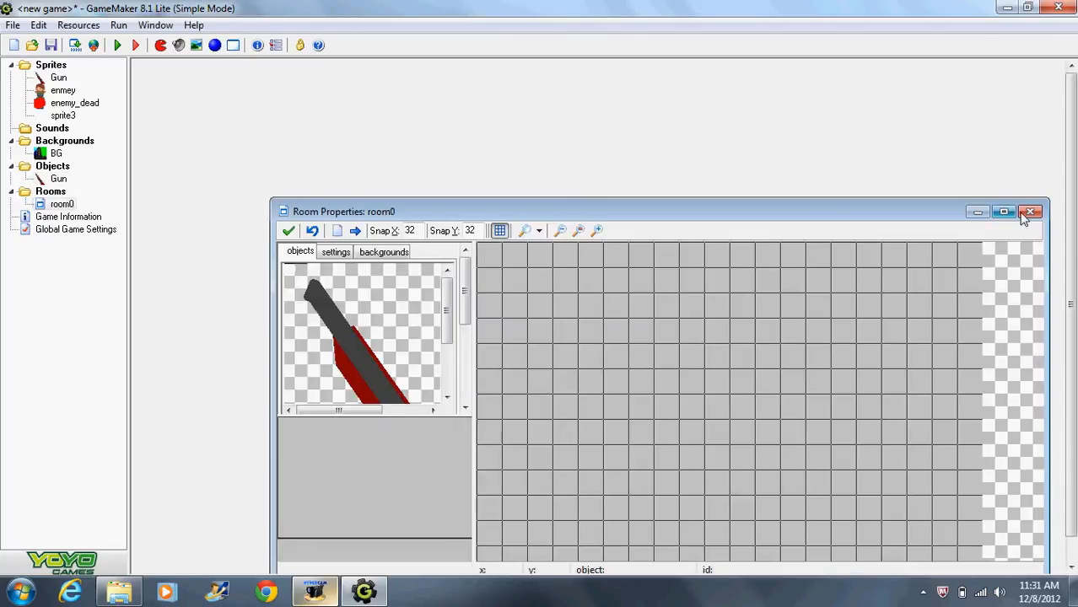
Test-run the game to watch the gun follow the mouse, then end the test
{"action": "left_click", "coordinate": [1030, 213]}
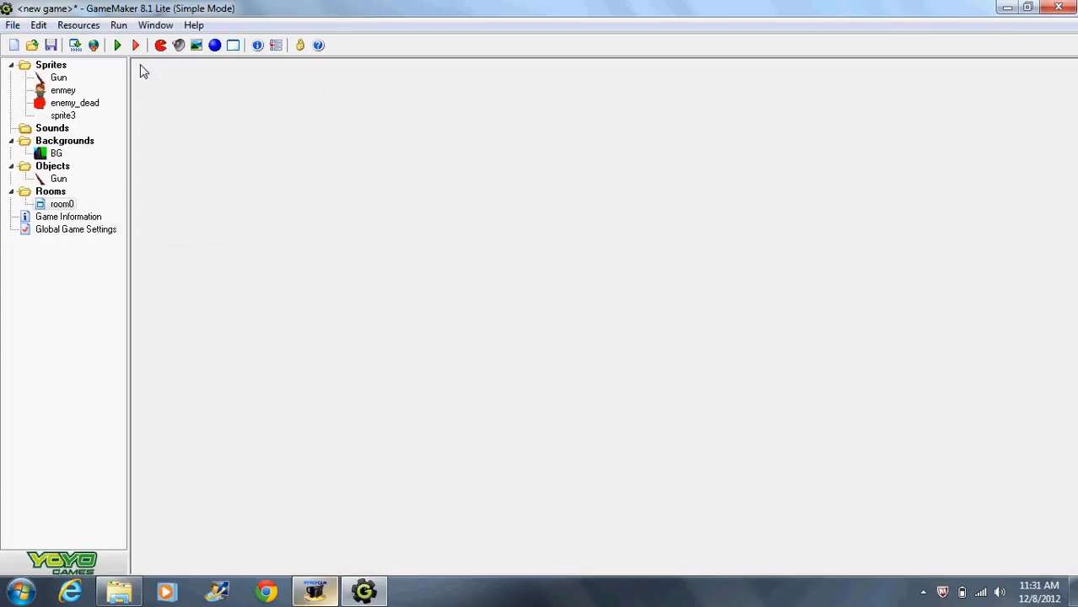
{"action": "left_click", "coordinate": [118, 44]}
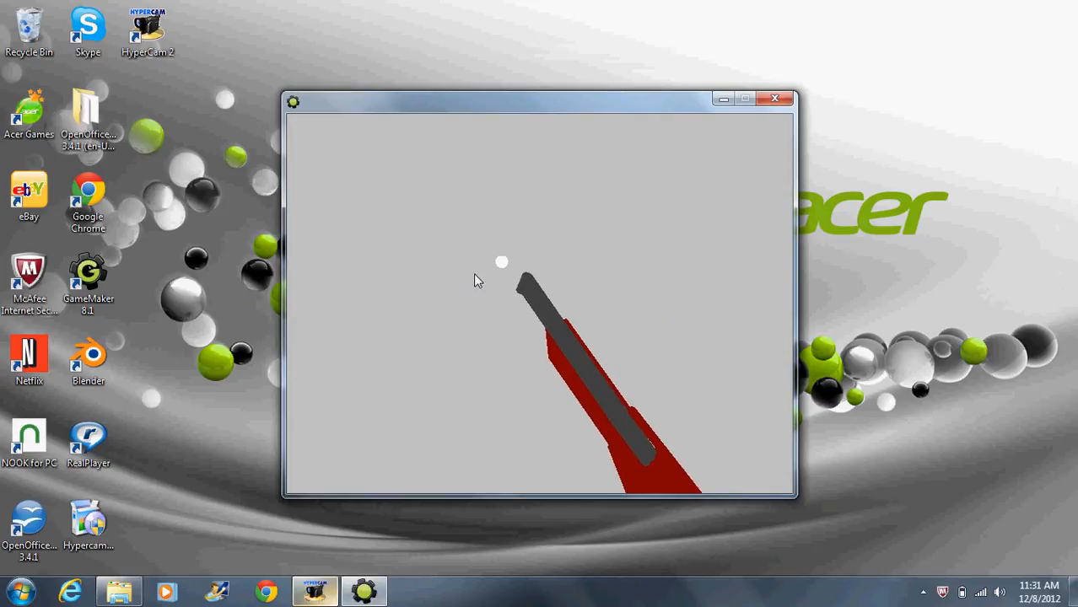
{"action": "left_click", "coordinate": [772, 98]}
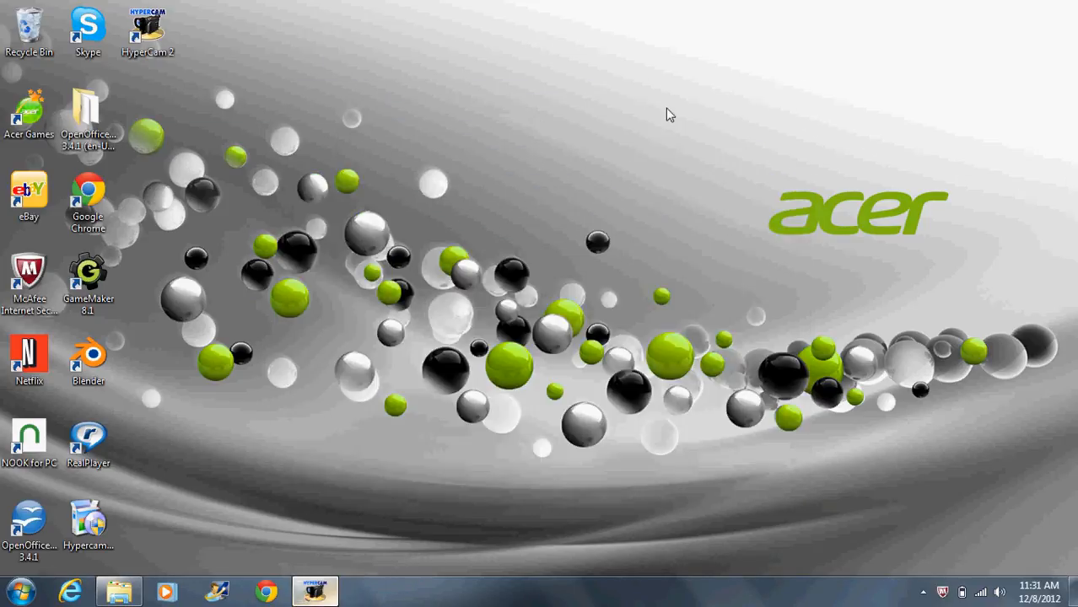
{"action": "mouse_move", "coordinate": [213, 523]}
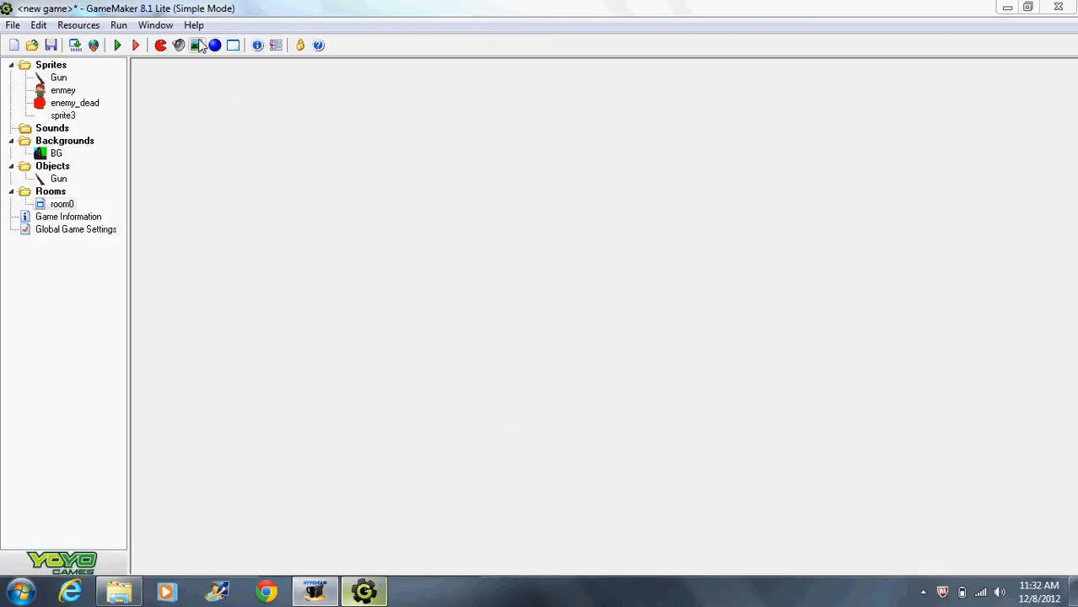
{"action": "mouse_move", "coordinate": [214, 46]}
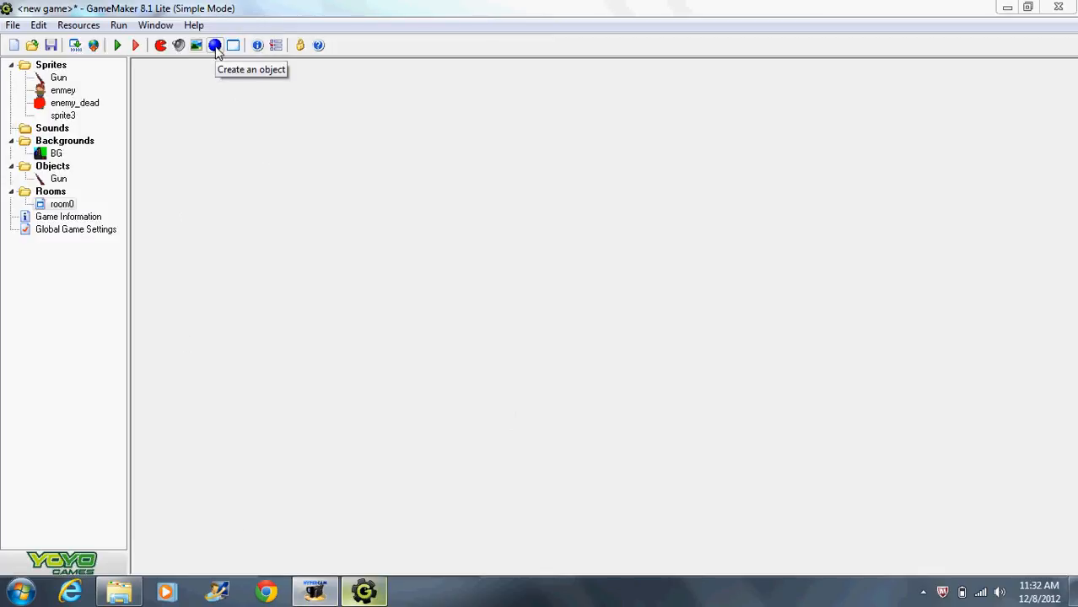
Create the enemy_dead object and an enemy object ready for an event
{"action": "left_click", "coordinate": [214, 44]}
{"action": "type", "text": "enemy_dead"}
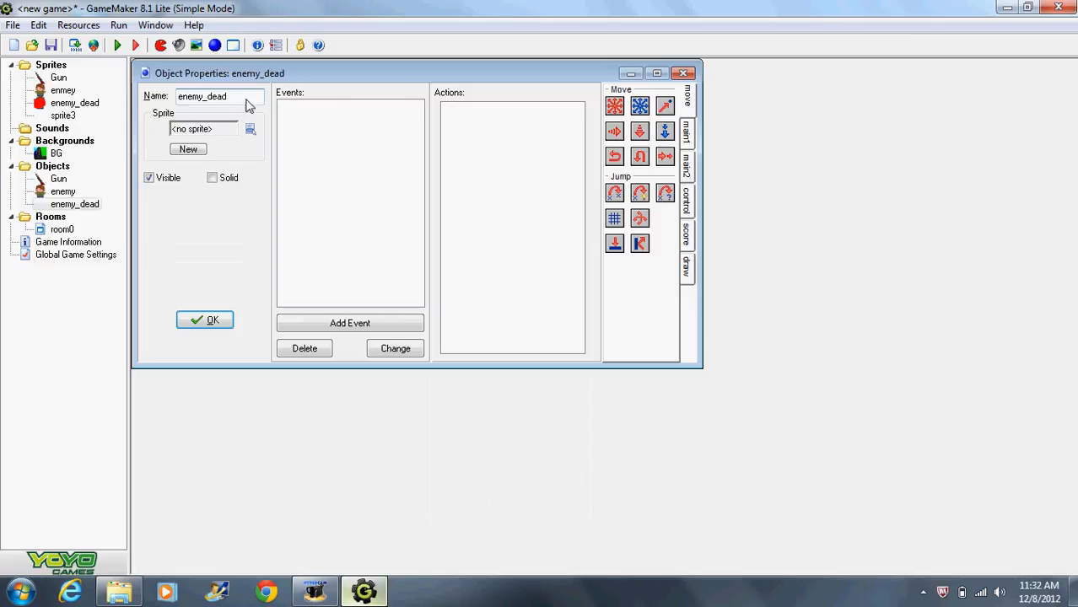
{"action": "left_click", "coordinate": [205, 321]}
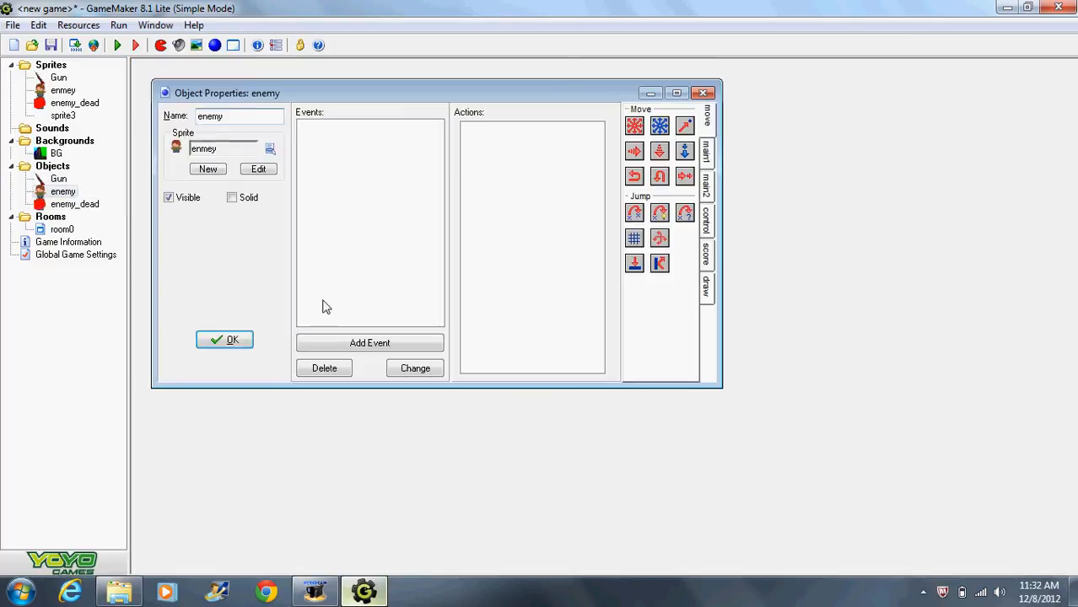
{"action": "left_click", "coordinate": [369, 342]}
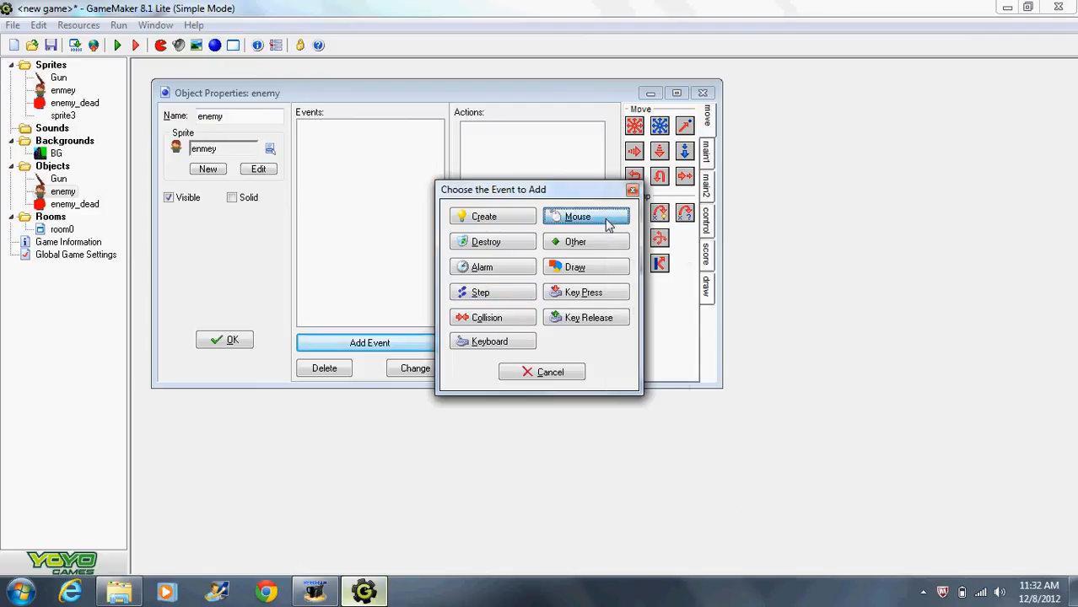
Give enemy a Left Pressed mouse event that changes the instance into enemy_dead
{"action": "left_click", "coordinate": [577, 216]}
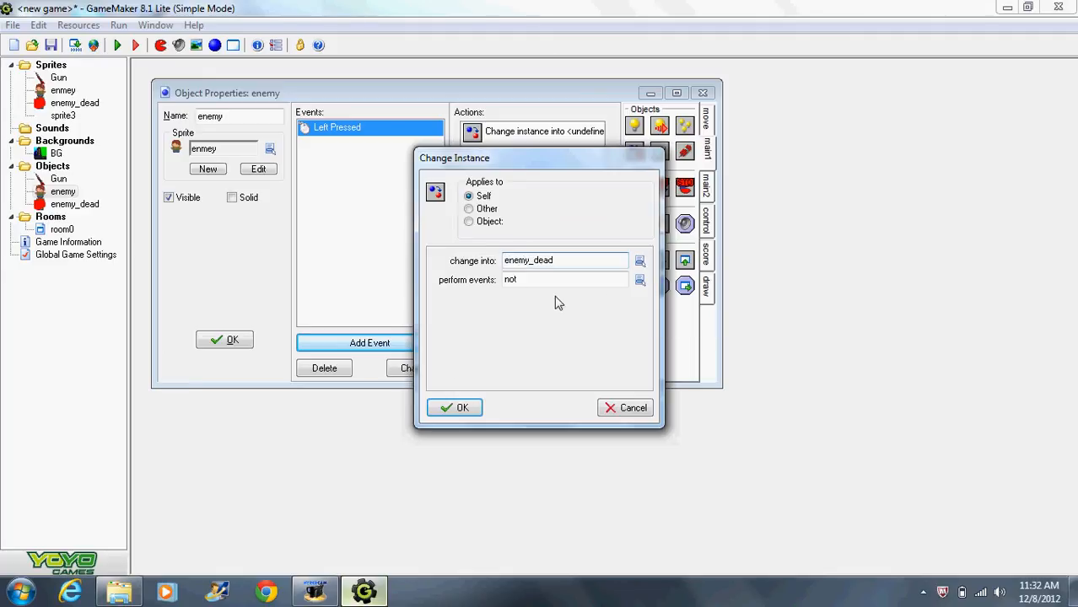
{"action": "left_click", "coordinate": [455, 406]}
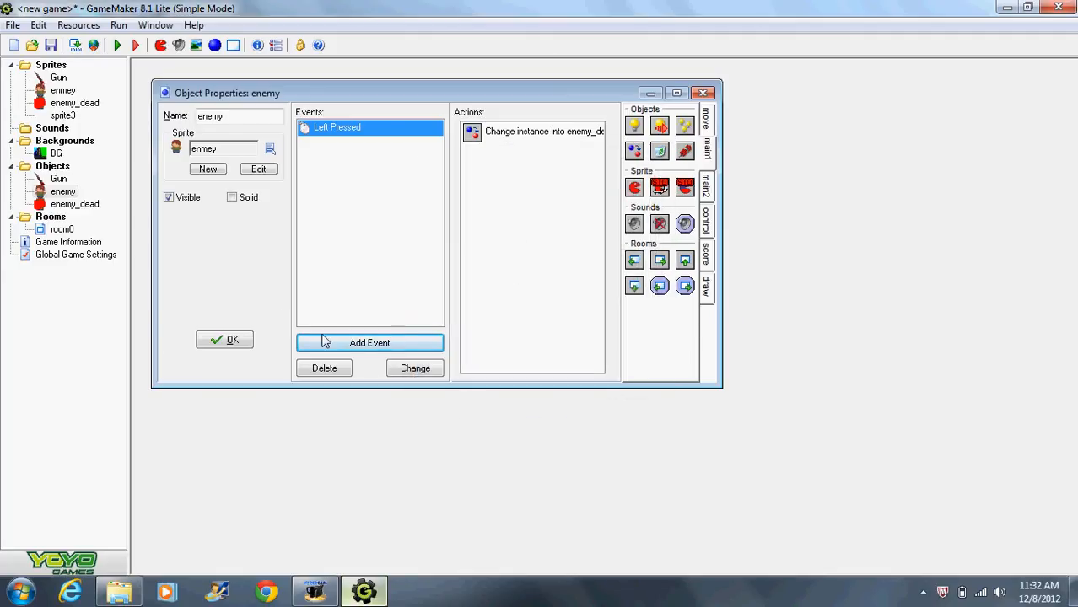
{"action": "left_click", "coordinate": [225, 339]}
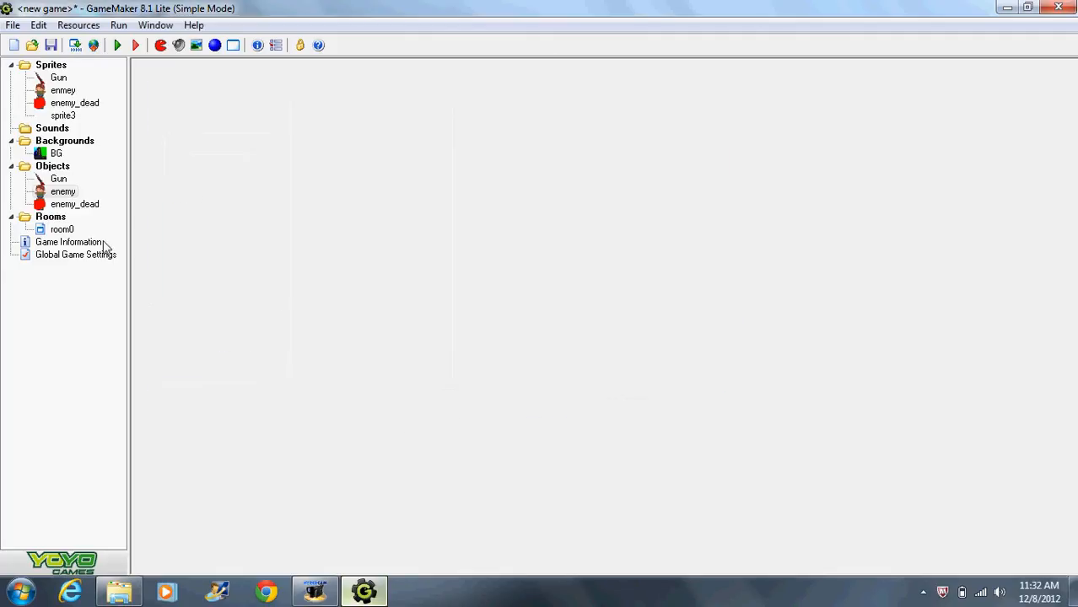
{"action": "mouse_move", "coordinate": [114, 243]}
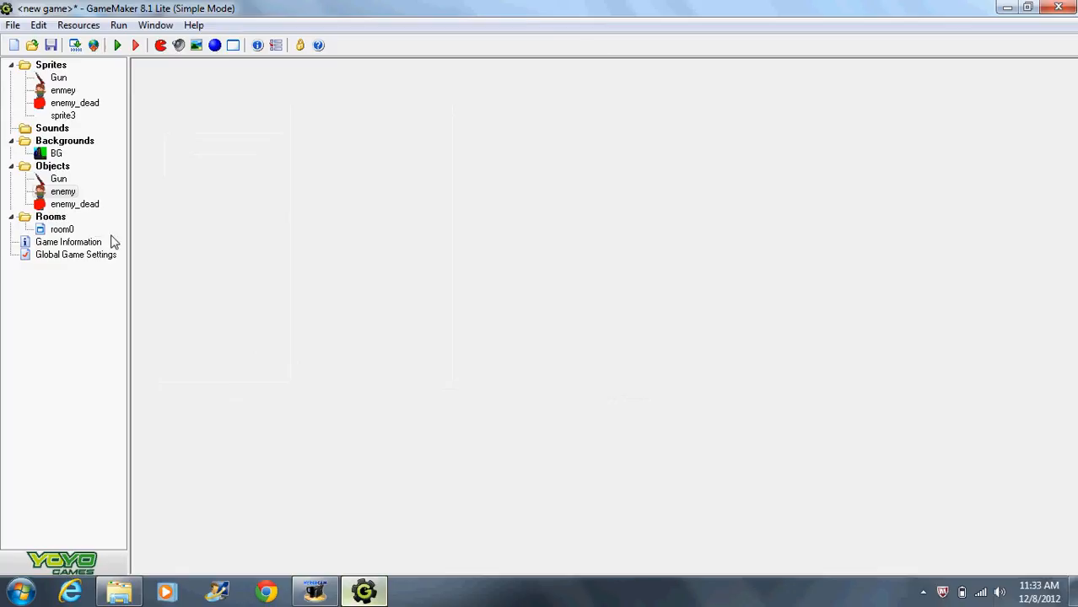
Place enemy instances in room0 and give it the BG road background
{"action": "double_click", "coordinate": [62, 229]}
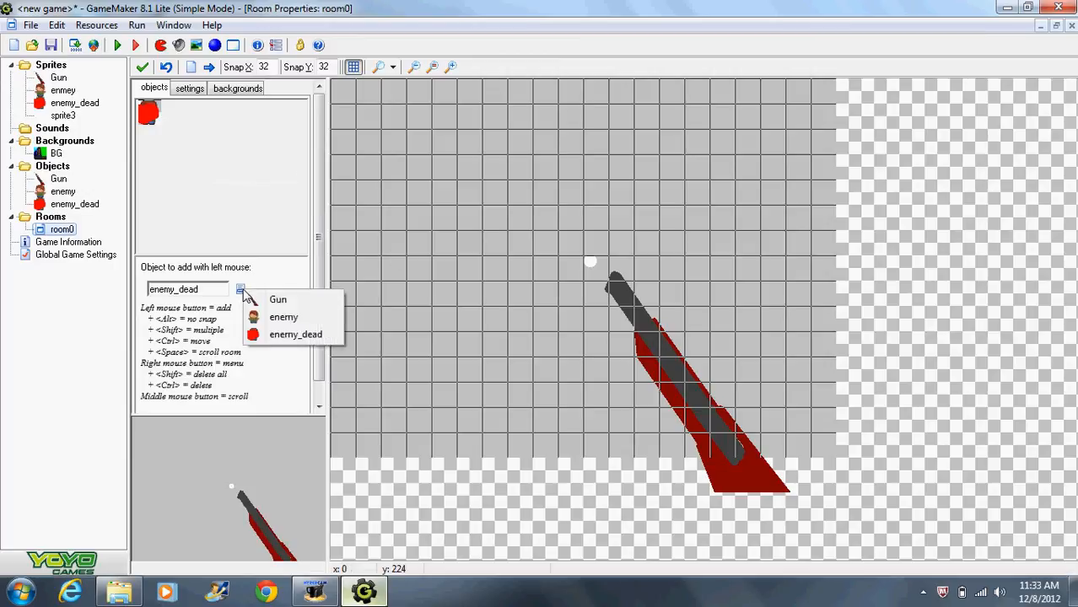
{"action": "left_click", "coordinate": [284, 317]}
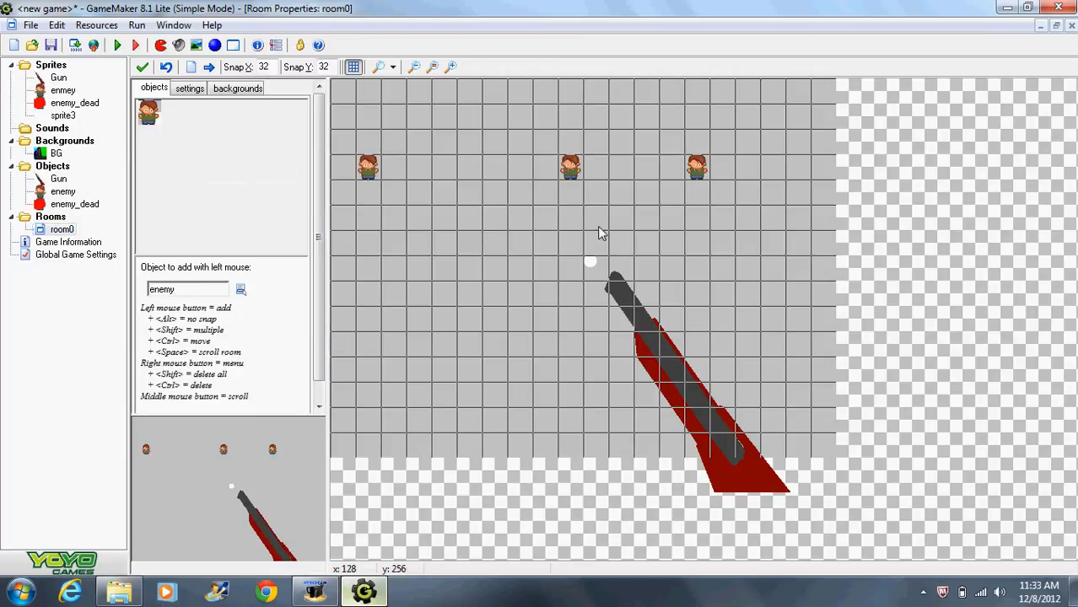
{"action": "right_click", "coordinate": [519, 300]}
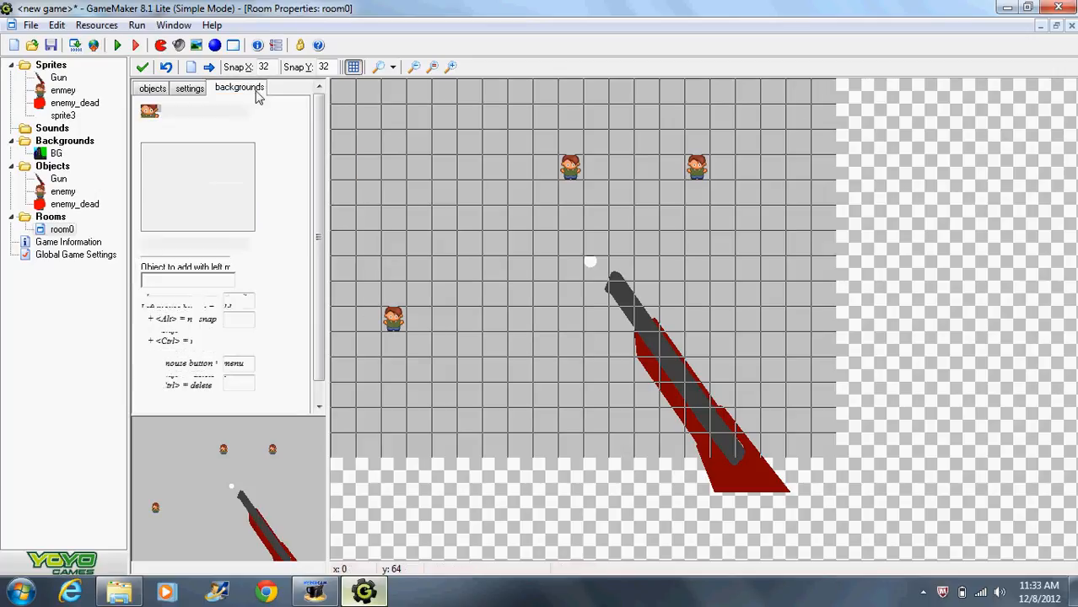
{"action": "left_click", "coordinate": [239, 87]}
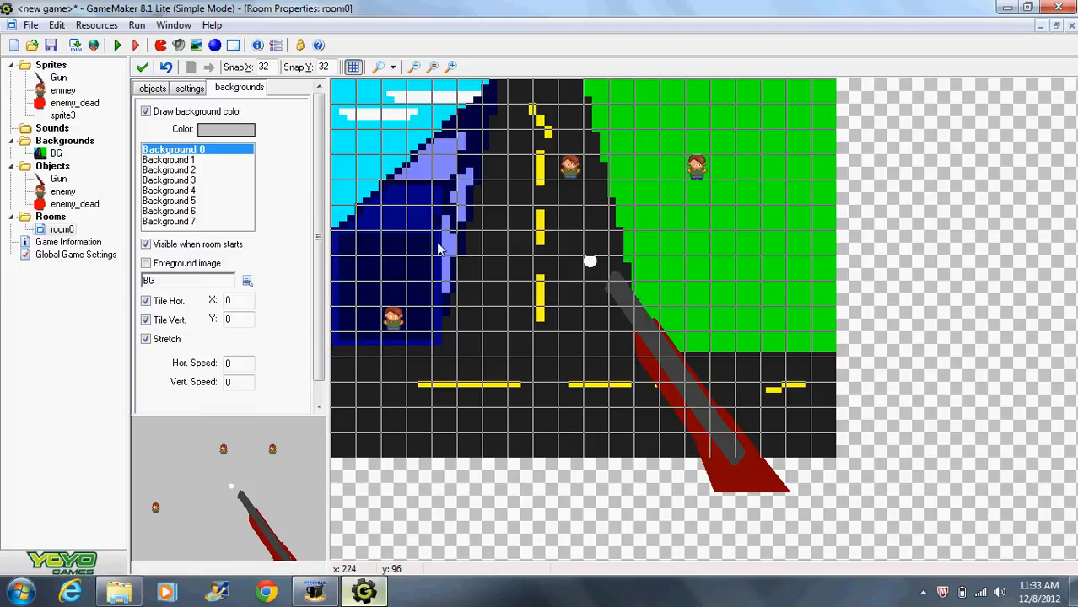
{"action": "mouse_move", "coordinate": [501, 297]}
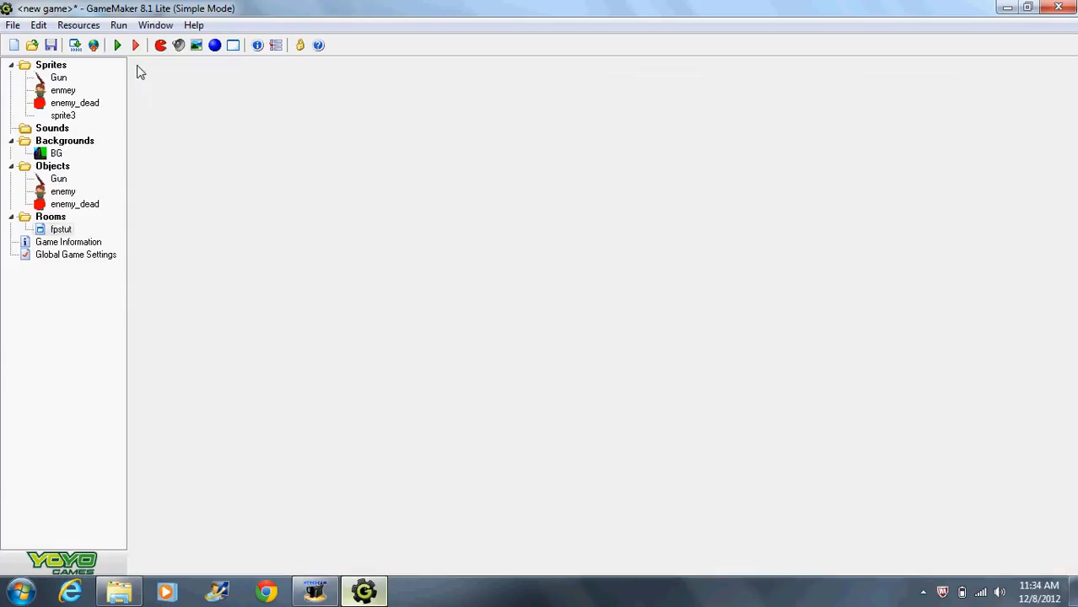
Scatter more enemies across fpstut, then test-play, shooting enemies so they turn red
{"action": "double_click", "coordinate": [61, 229]}
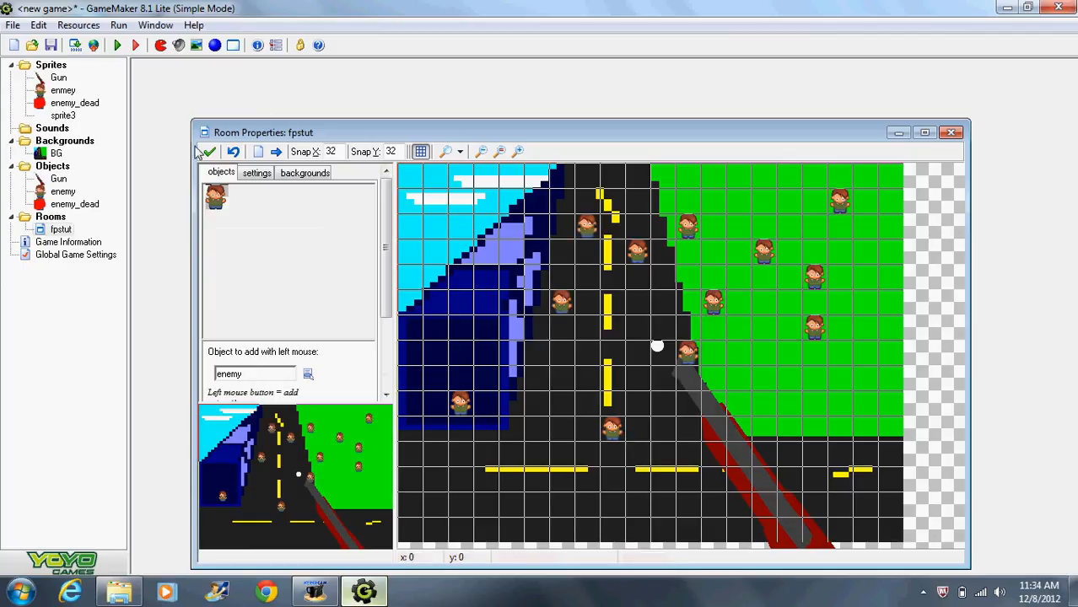
{"action": "left_click", "coordinate": [206, 152]}
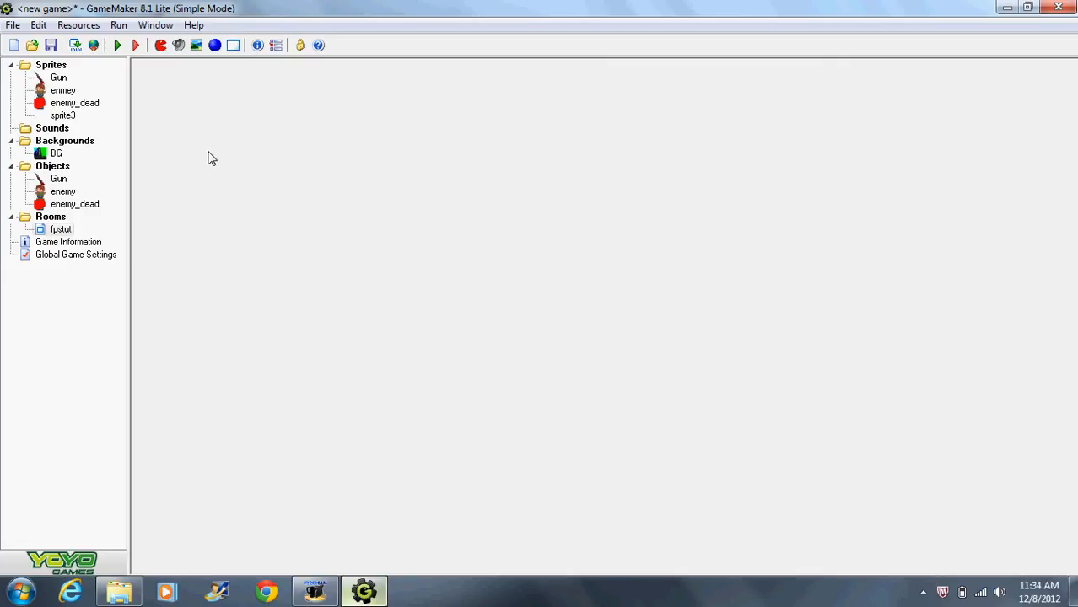
{"action": "mouse_move", "coordinate": [621, 361]}
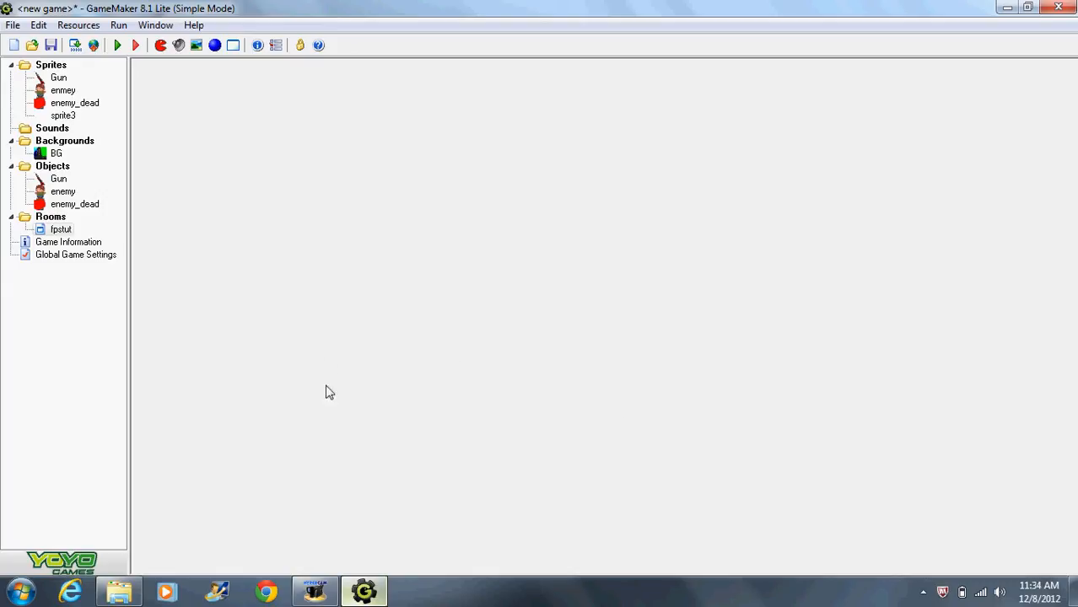
{"action": "left_click", "coordinate": [1005, 7]}
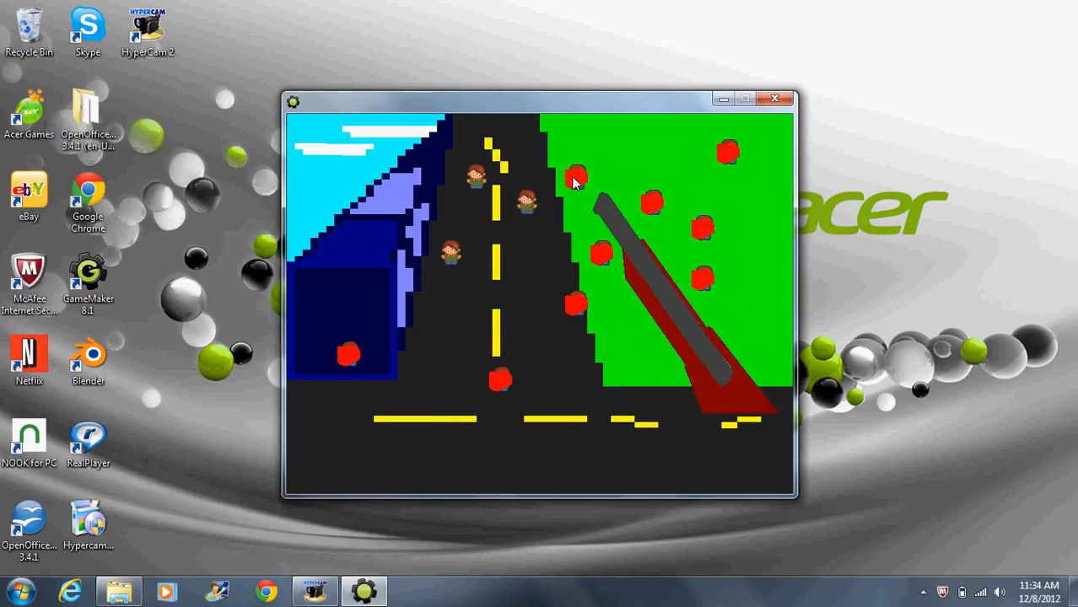
{"action": "left_click", "coordinate": [775, 98]}
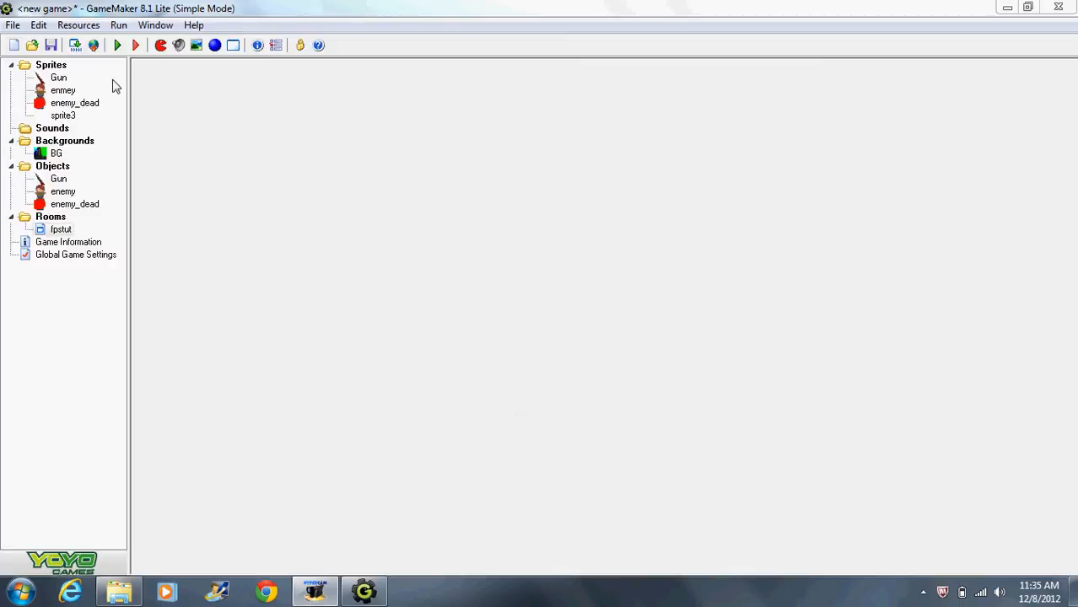
Save the game in Documents as gmtutfps via Save As
{"action": "left_click", "coordinate": [13, 26]}
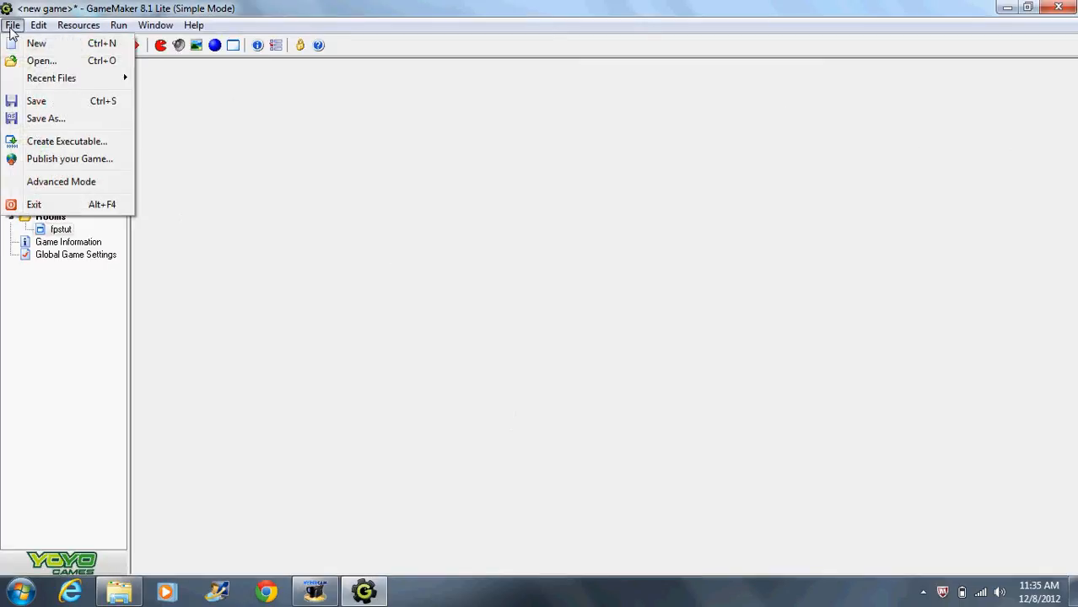
{"action": "mouse_move", "coordinate": [51, 78]}
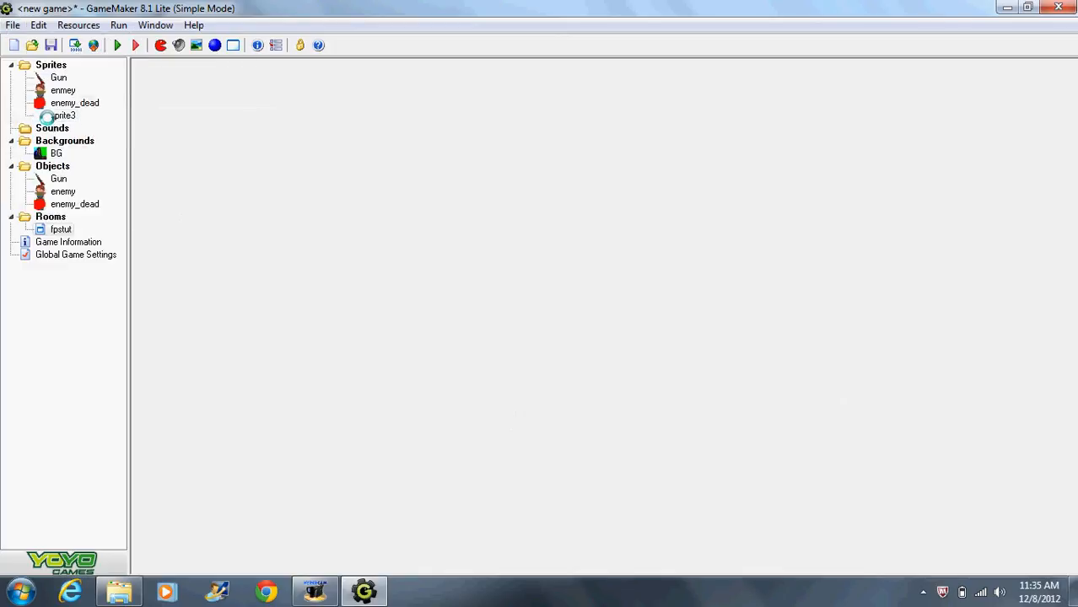
{"action": "left_click", "coordinate": [51, 44]}
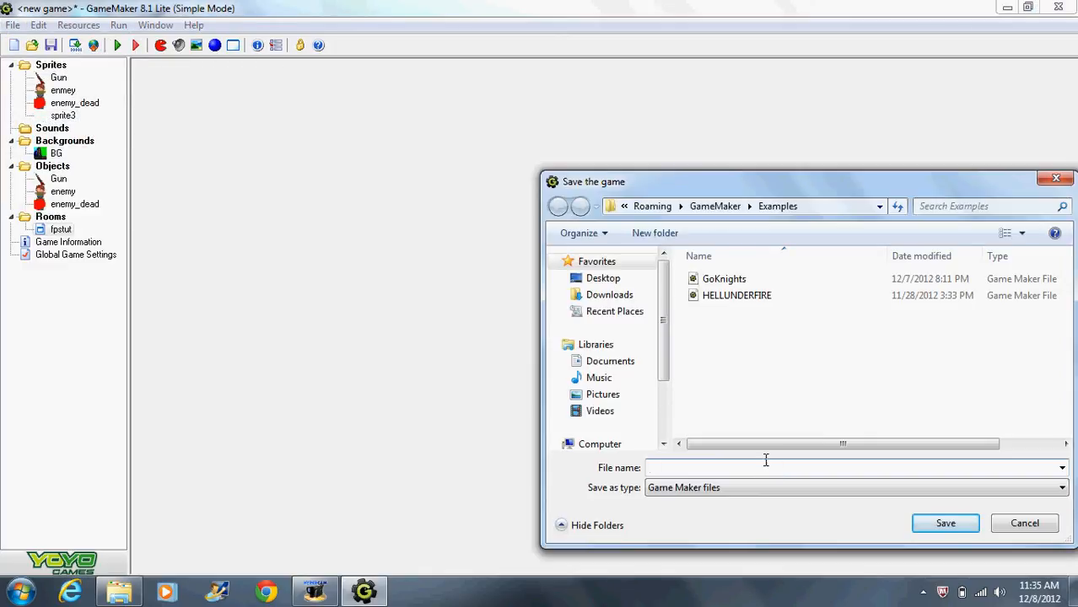
{"action": "left_click", "coordinate": [609, 361]}
{"action": "type", "text": "gmtu"}
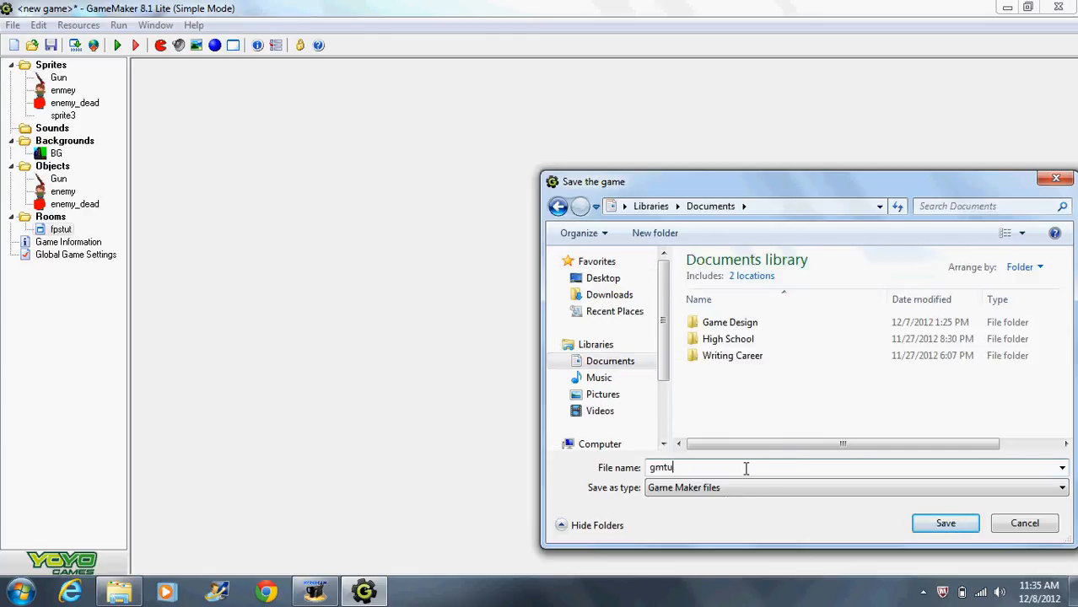
{"action": "type", "text": "tfps"}
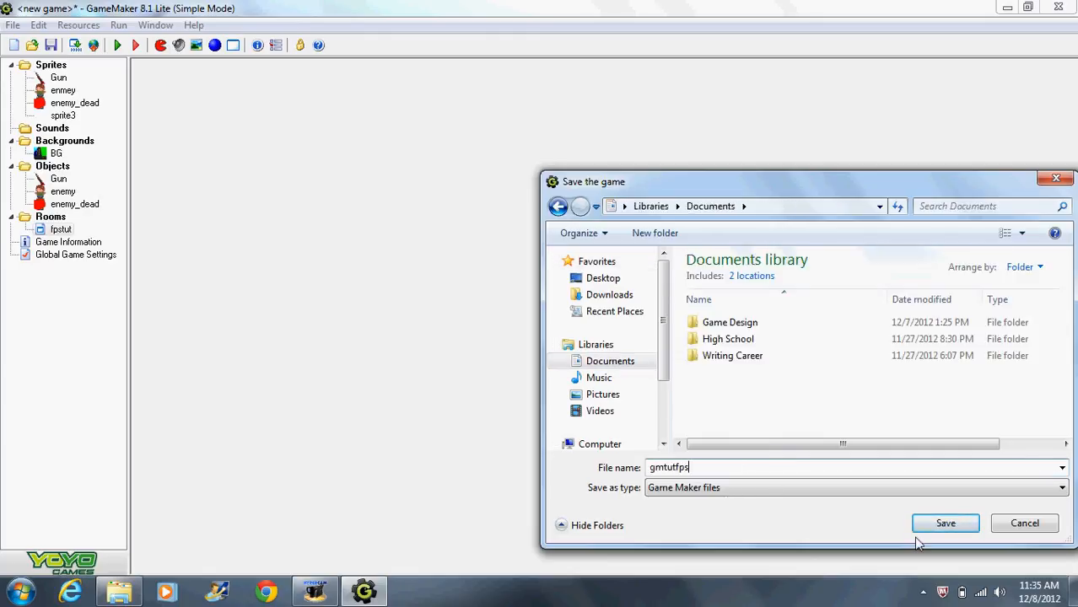
{"action": "left_click", "coordinate": [944, 523]}
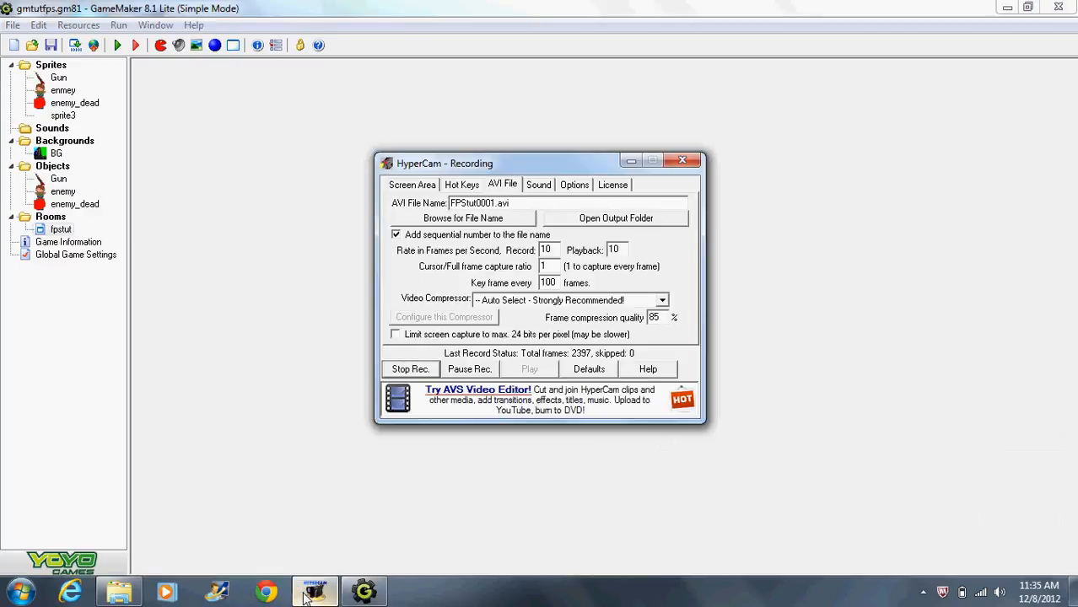